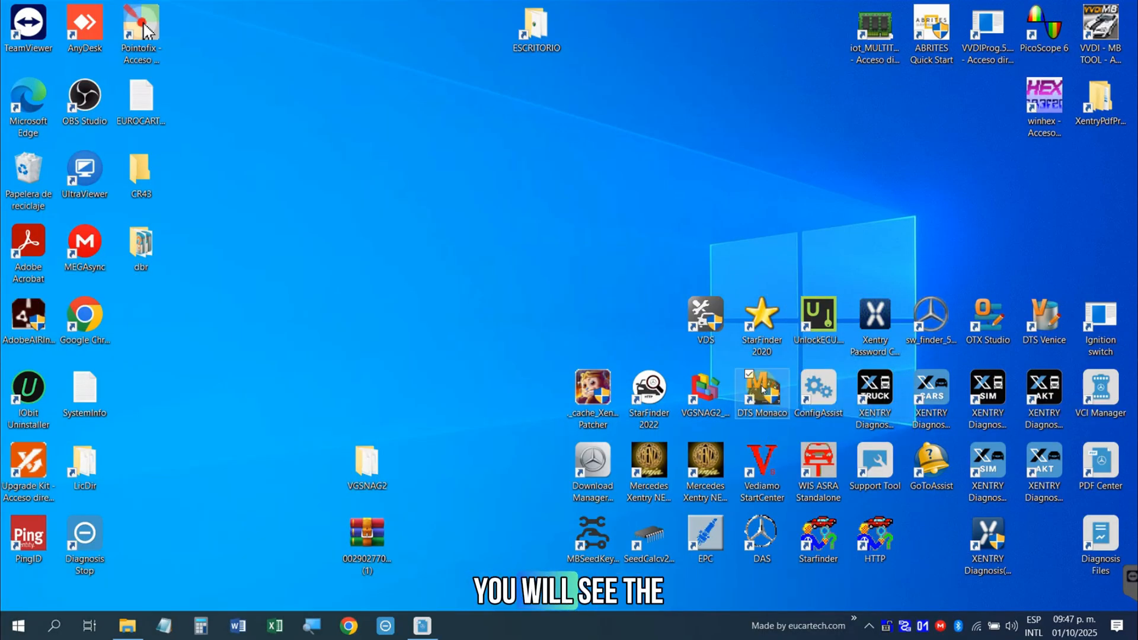
# Step: Launch DTS Monaco from the desktop and accept the liability warning with 'Yes, I am'
pyautogui.doubleClick(761, 384)
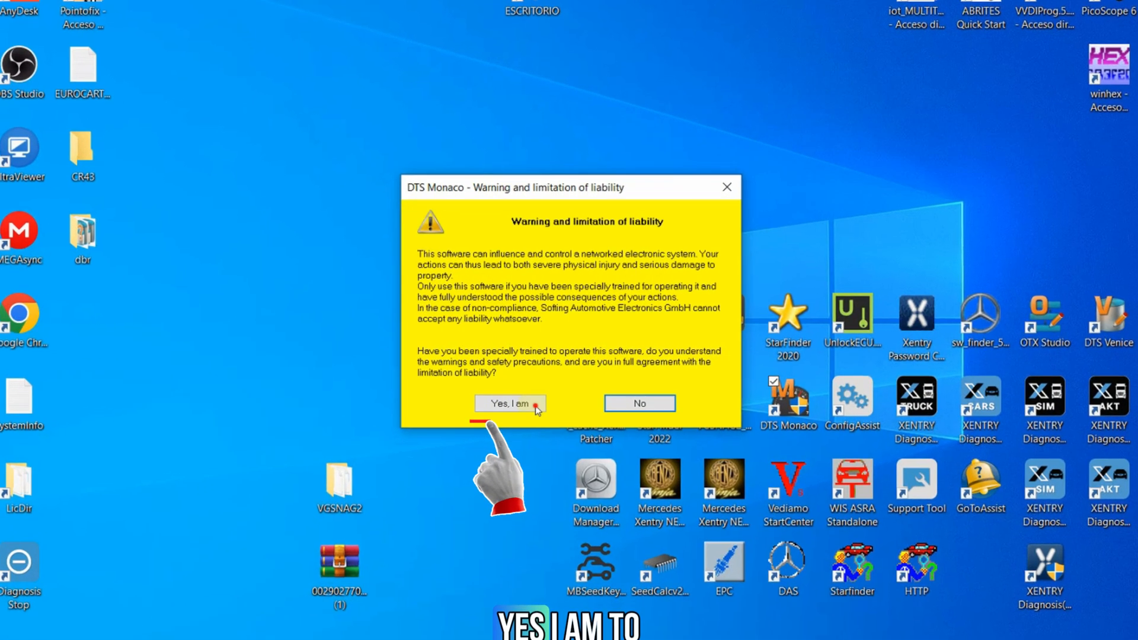
pyautogui.click(510, 403)
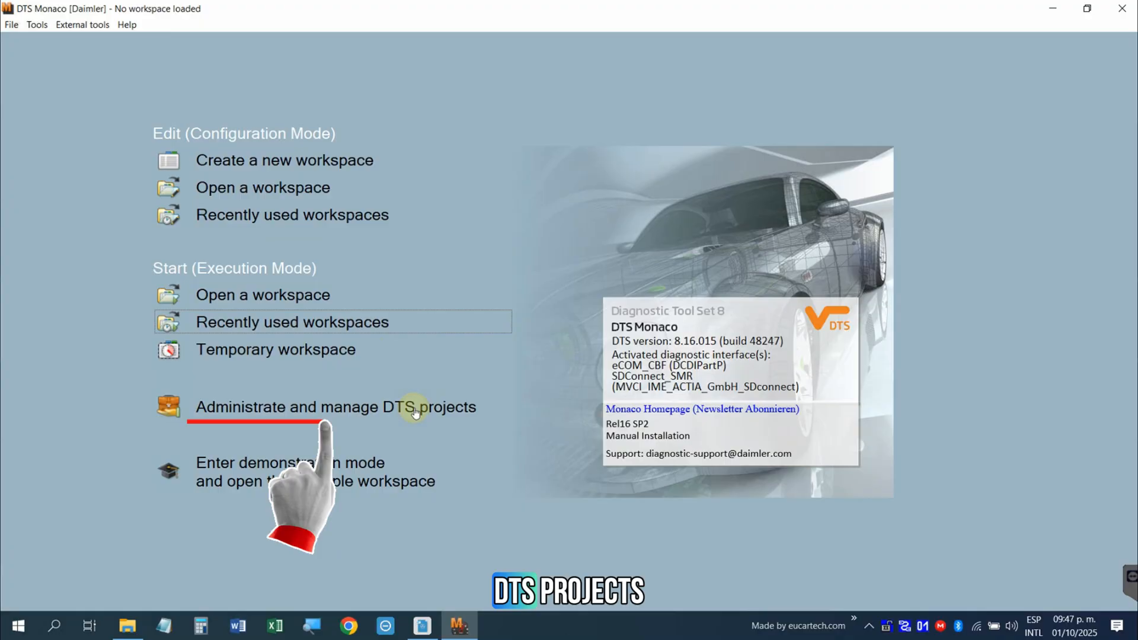
# Step: Enter DTS project administration and go to System settings > Interfaces
pyautogui.click(336, 407)
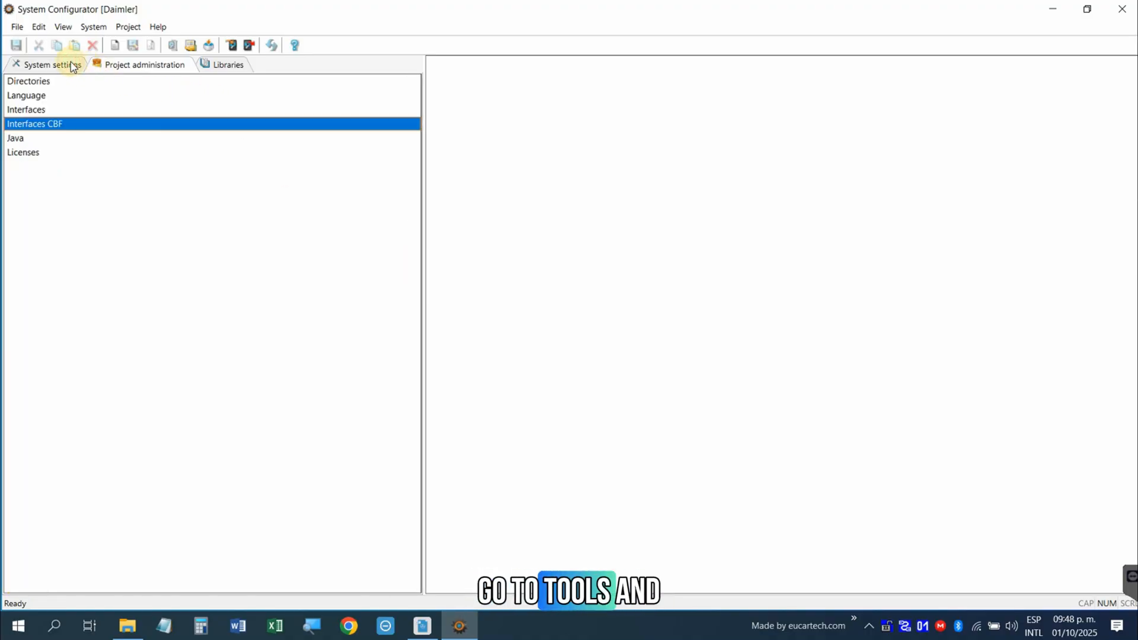
pyautogui.click(35, 123)
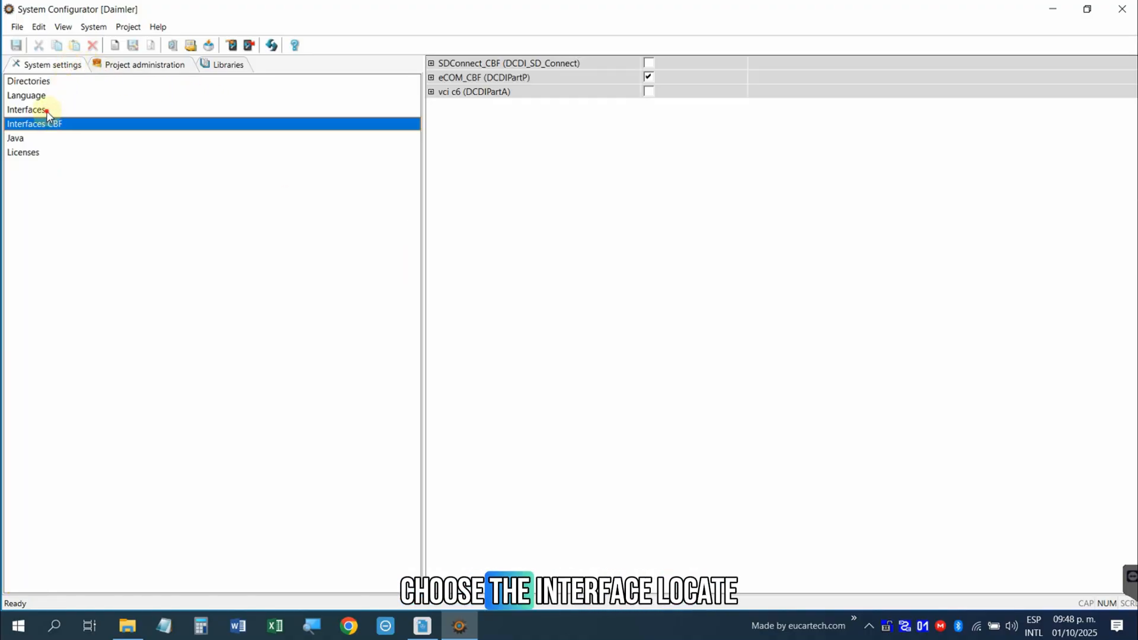
pyautogui.click(26, 110)
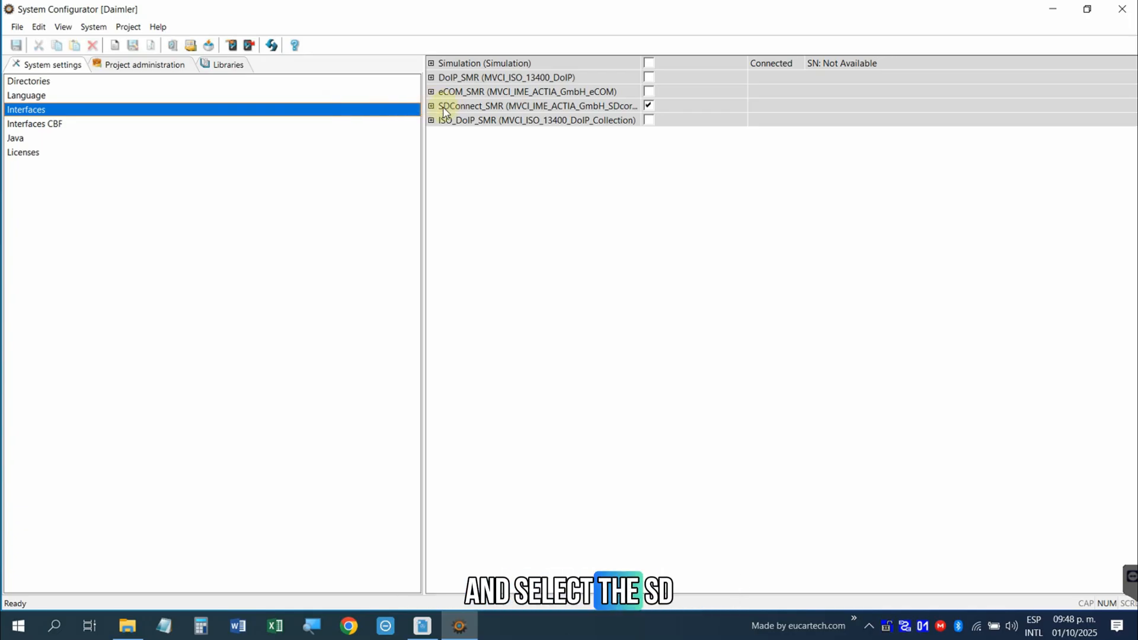
# Step: Expand SDConnect_SMR and its Physical links, then refresh interface detection
pyautogui.click(431, 106)
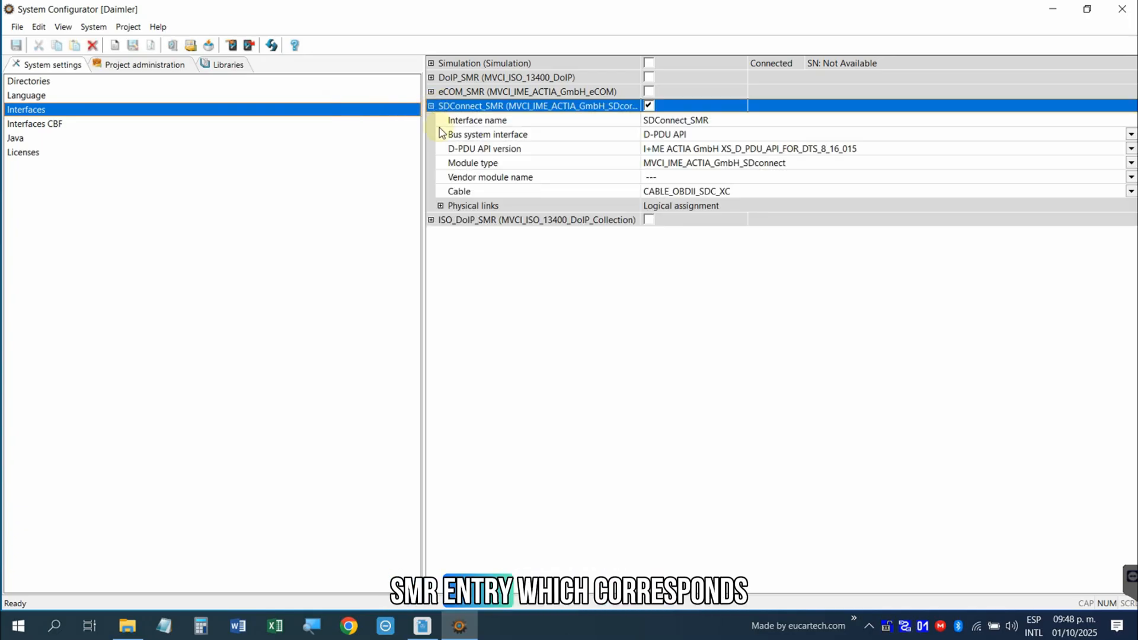
pyautogui.click(431, 206)
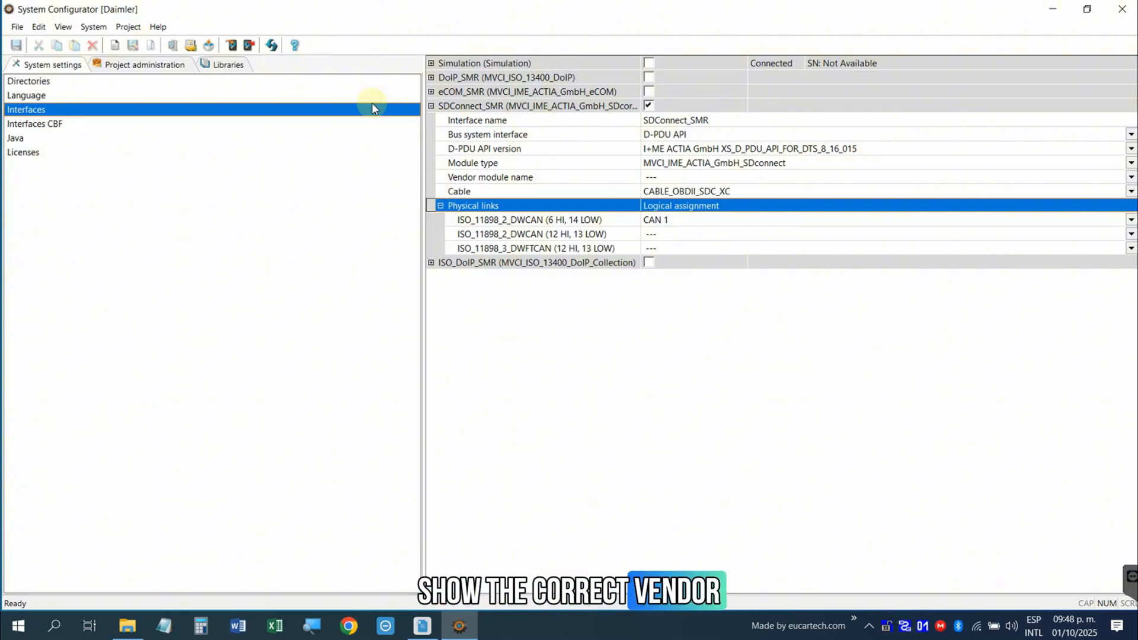
pyautogui.click(271, 45)
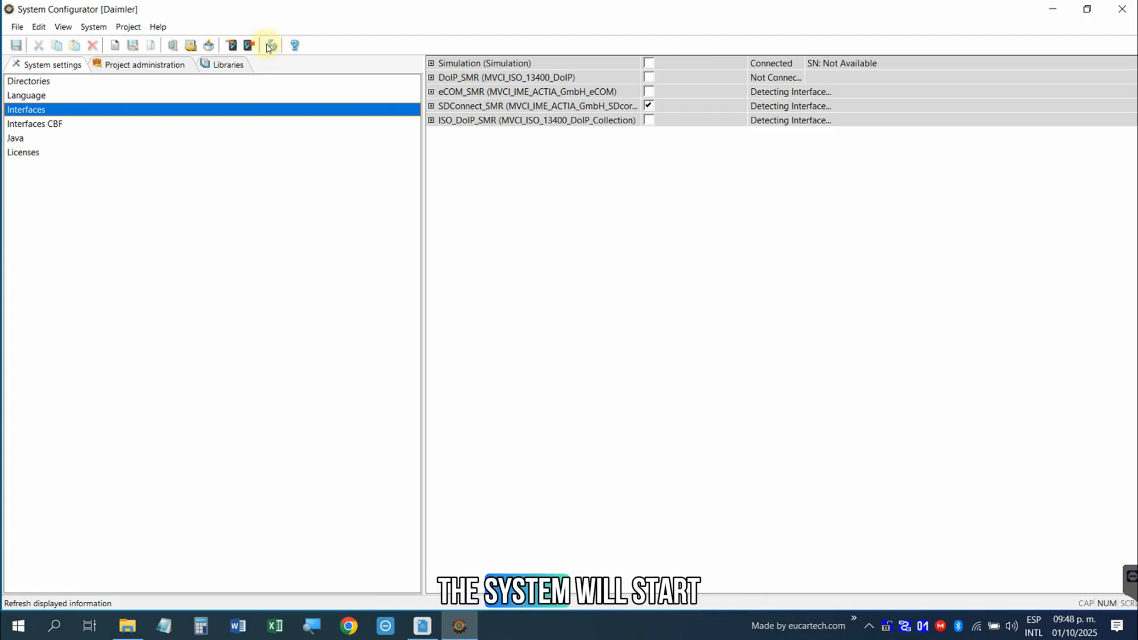
pyautogui.click(269, 45)
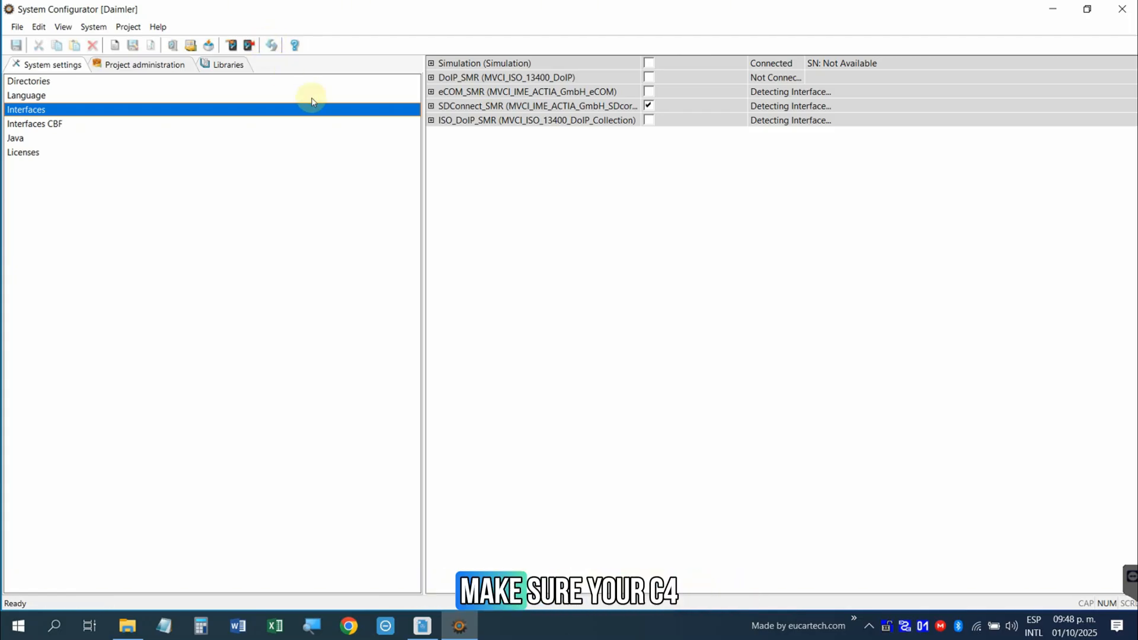
pyautogui.moveTo(851, 581)
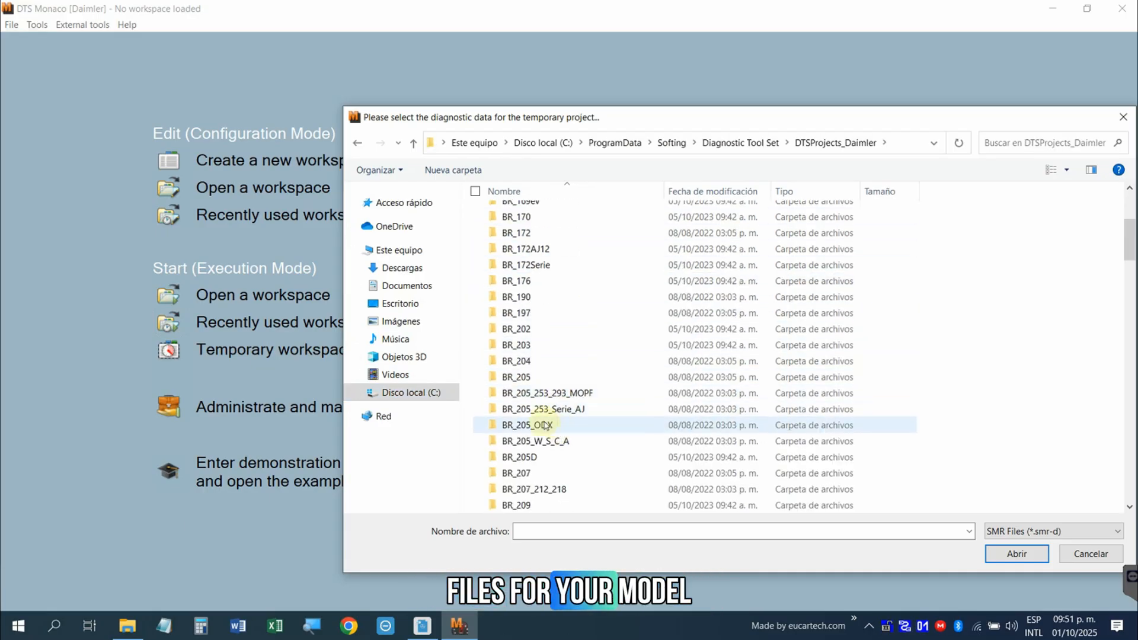
# Step: Load all SMR-D files from BR_205_253_Serie_AJ\dbr and dismiss the reconnect notice
pyautogui.doubleClick(543, 409)
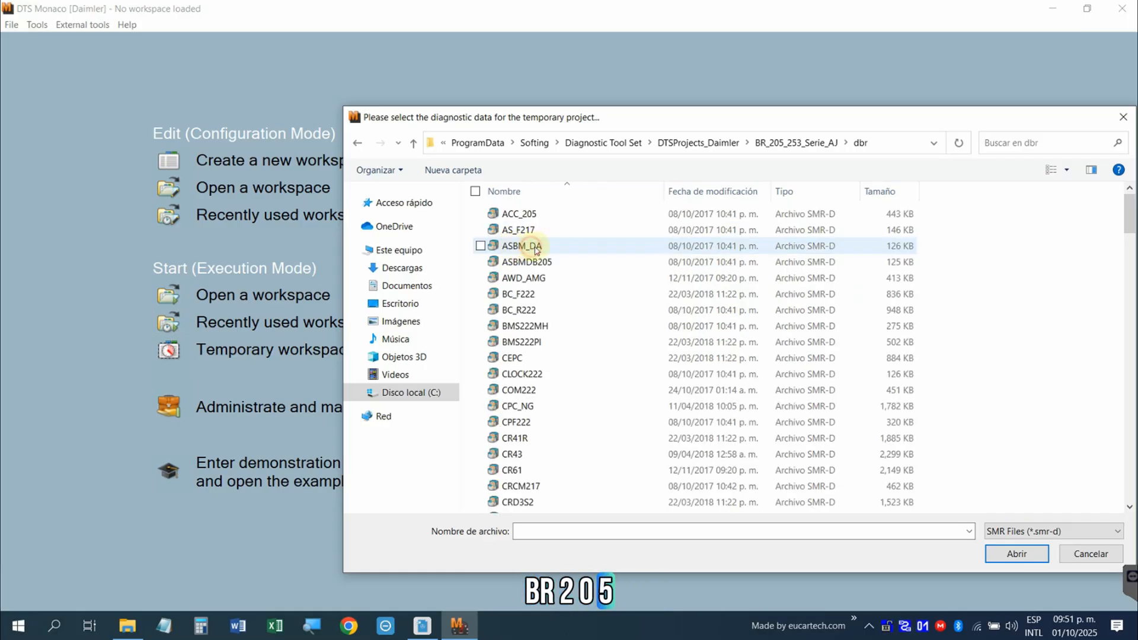
pyautogui.click(527, 261)
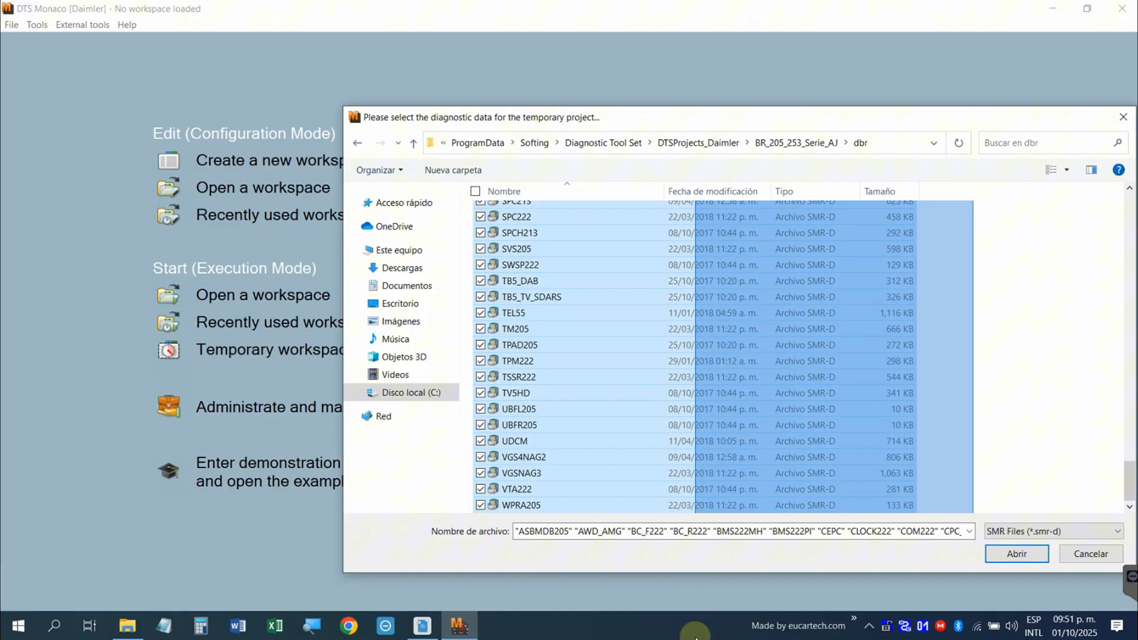
pyautogui.click(1015, 553)
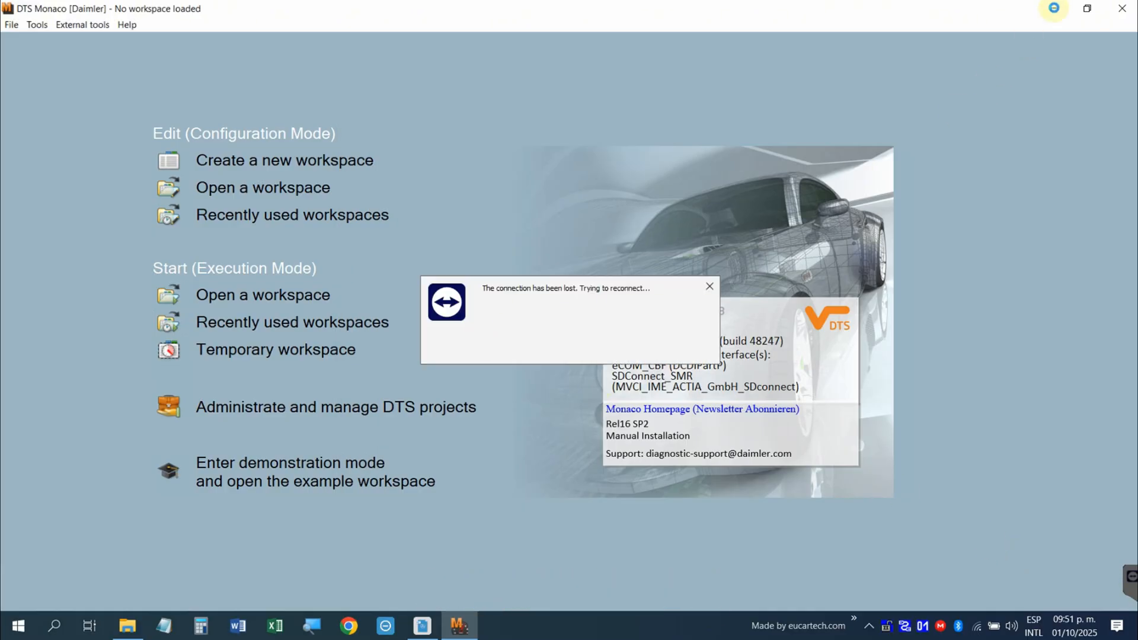
pyautogui.click(284, 159)
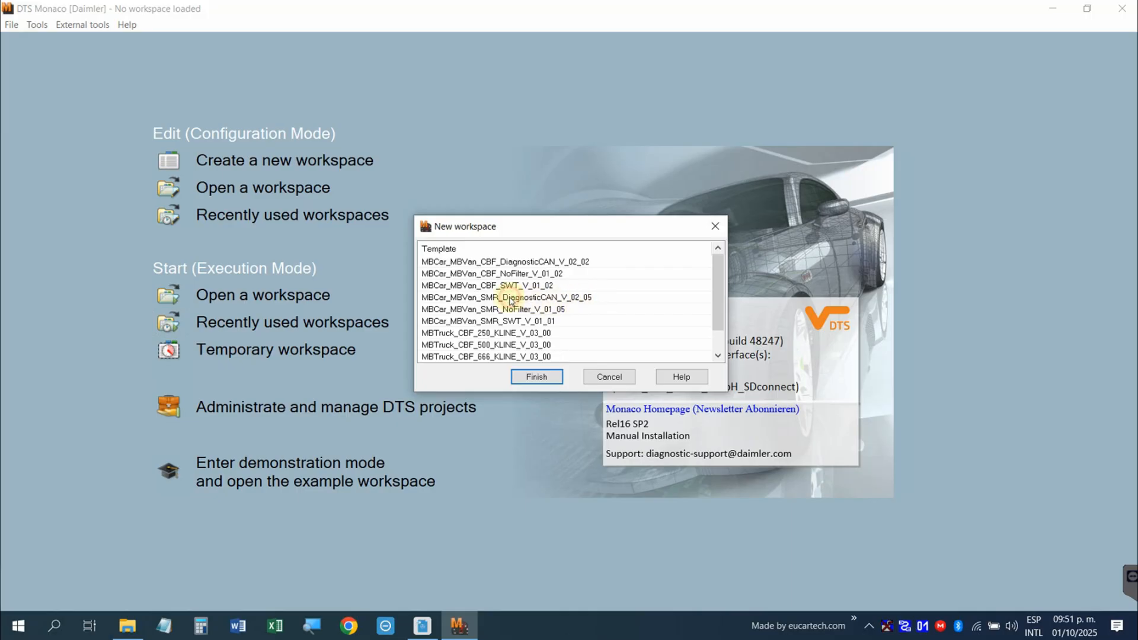